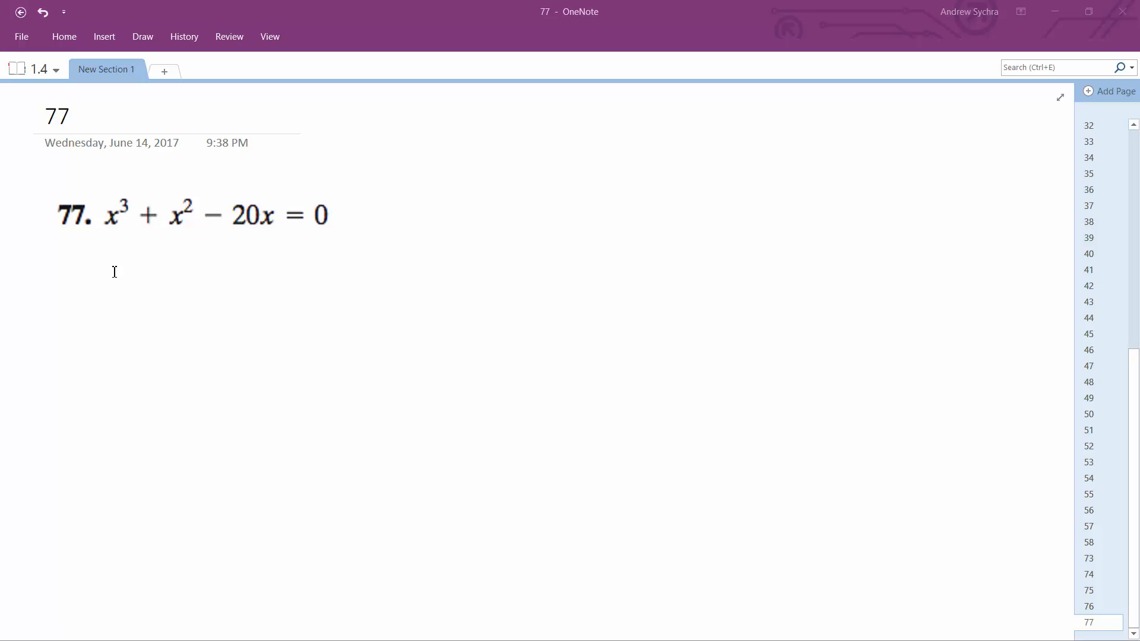
- Ink x(x² + x − 20 = 0 beneath problem 77 and begin the next line
left_click_drag(95, 269, 145, 298)
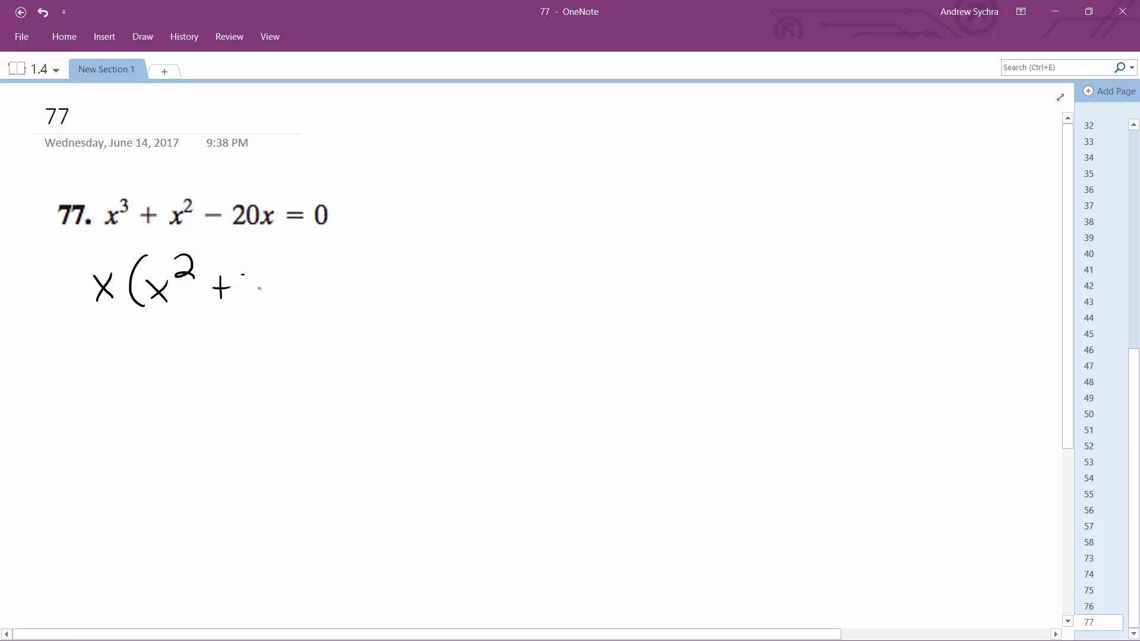
left_click_drag(247, 279, 433, 276)
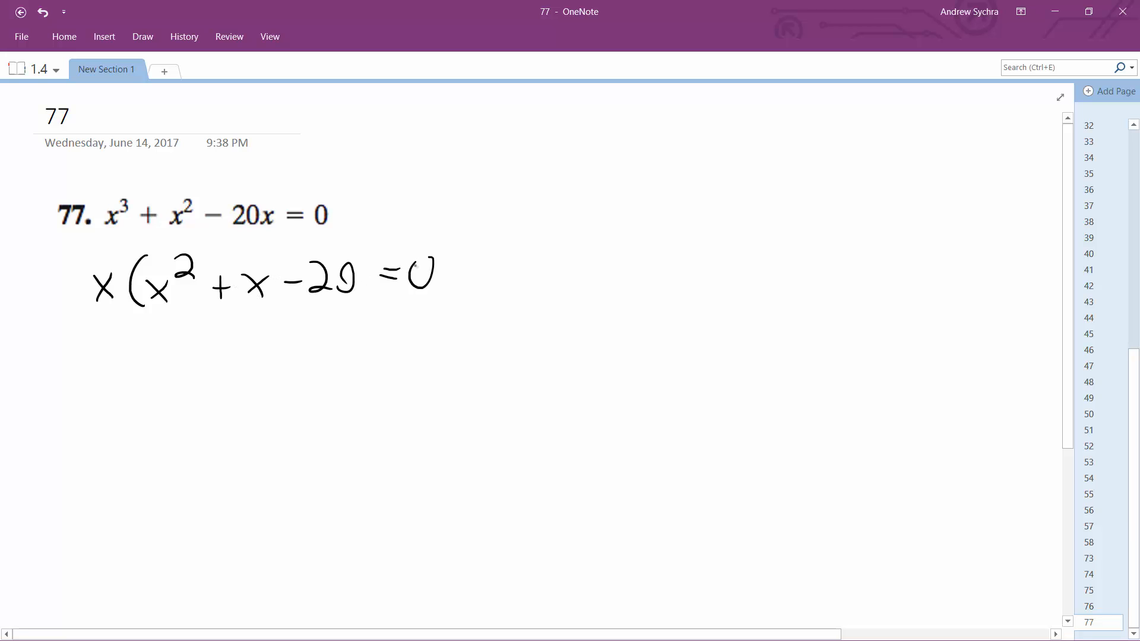
left_click_drag(95, 363, 110, 385)
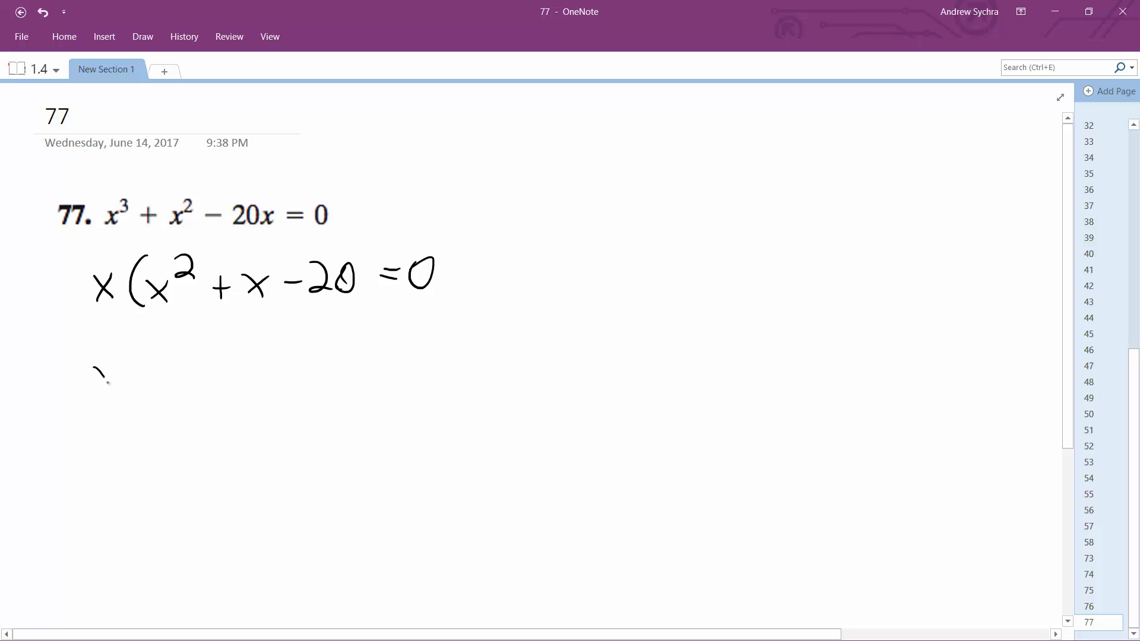
- Ink the factored form x(x+5)(x−4) = 0 on the second line
left_click_drag(94, 379, 178, 374)
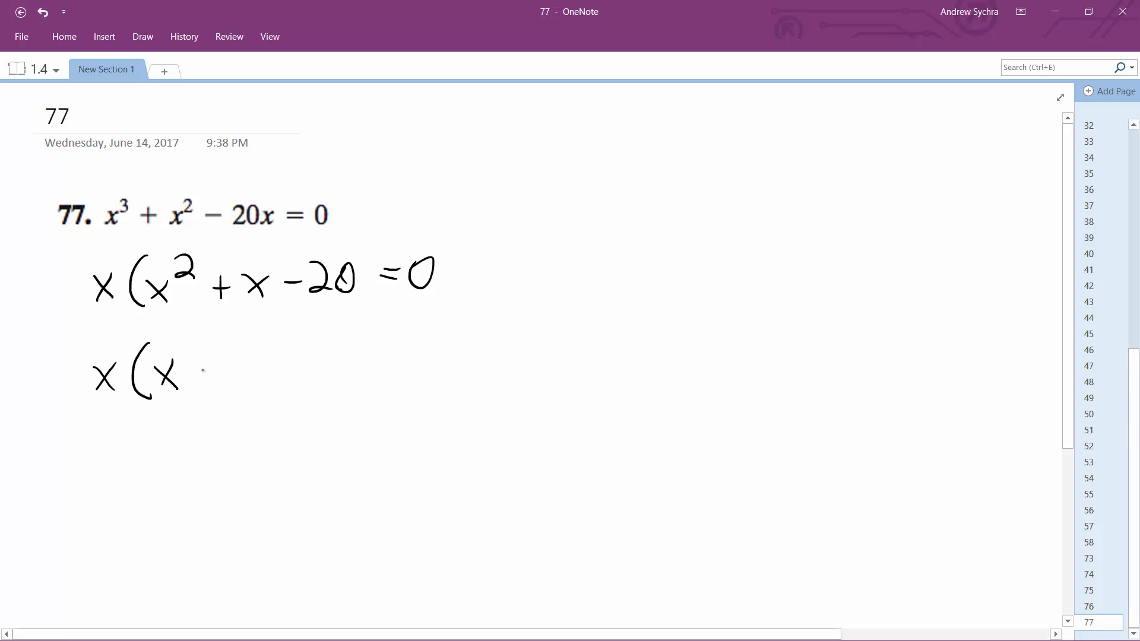
left_click_drag(197, 364, 273, 385)
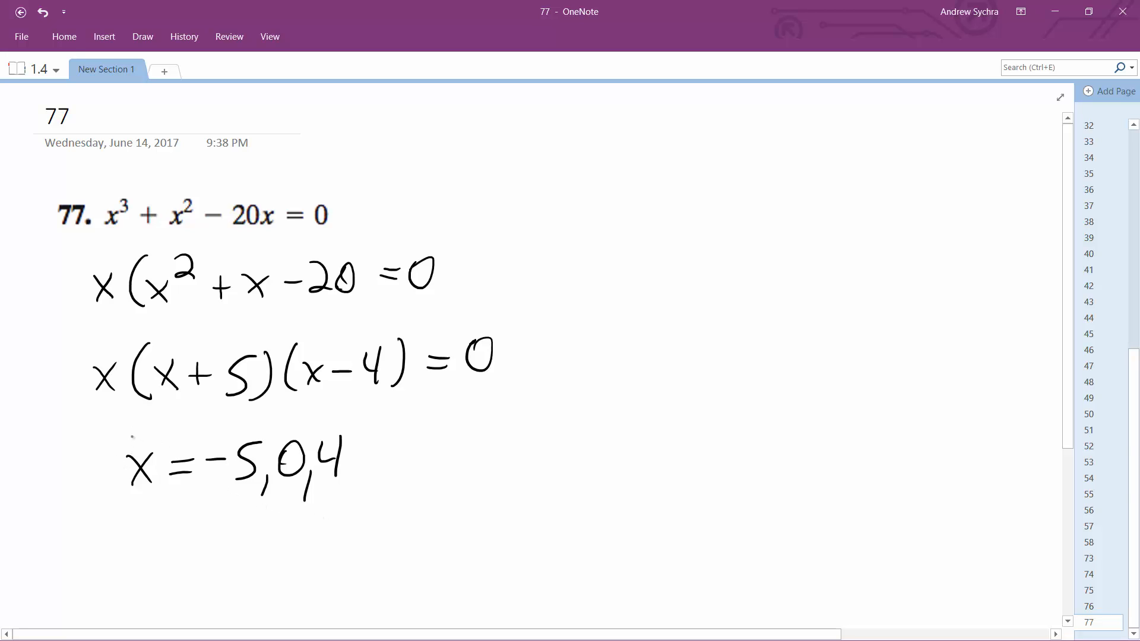
- Draw a circle around the solutions x = −5, 0, 4
left_click_drag(127, 436, 226, 509)
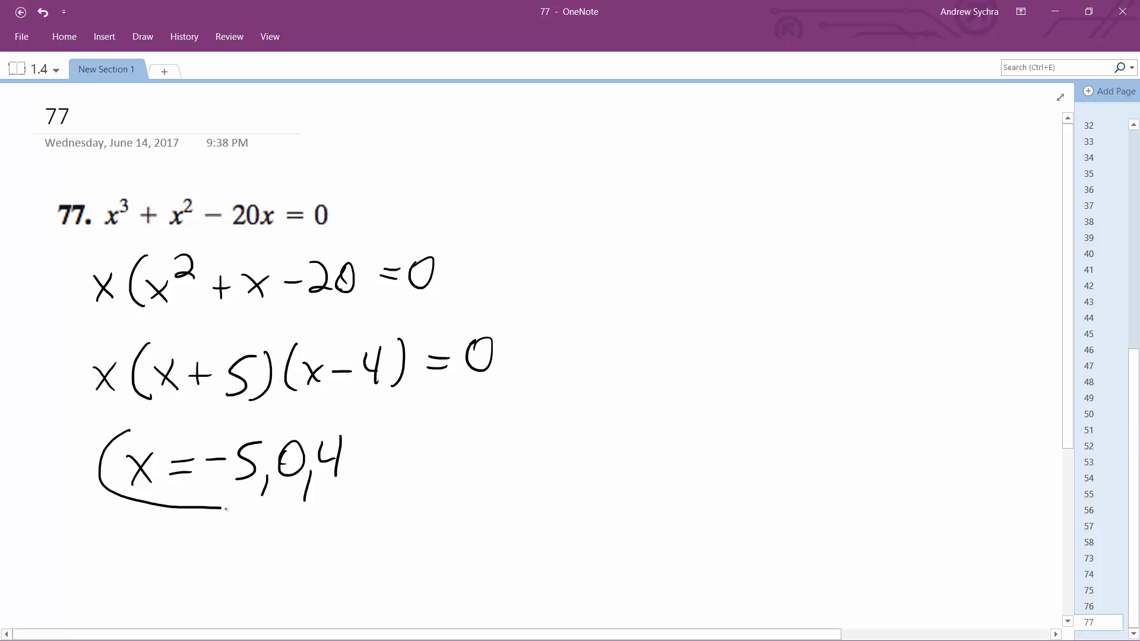